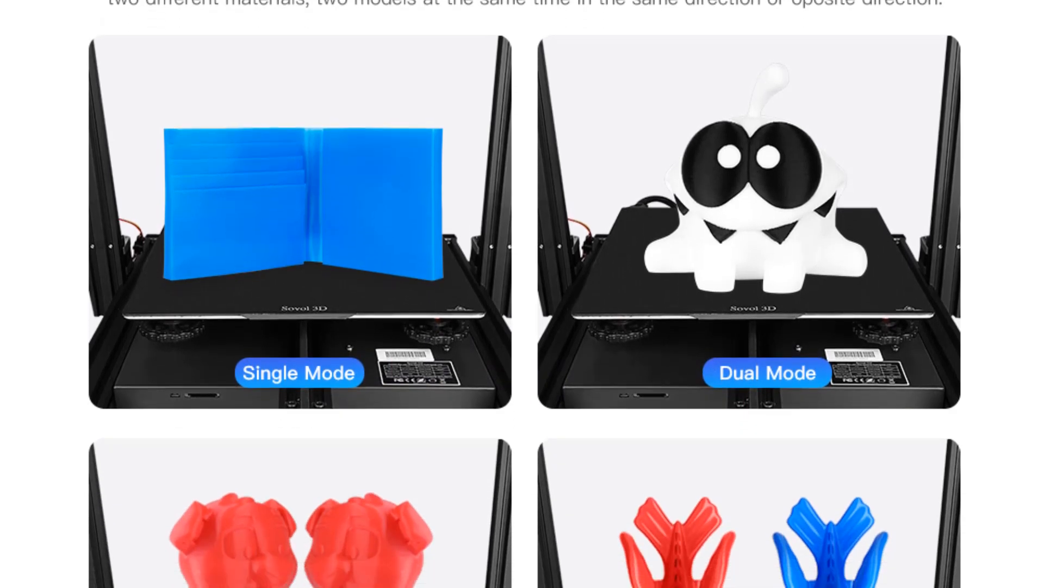
- Scroll down and back up through the view before opening the G-code file chooser
{"action": "scroll", "scroll_direction": "down", "scroll_amount": 3}
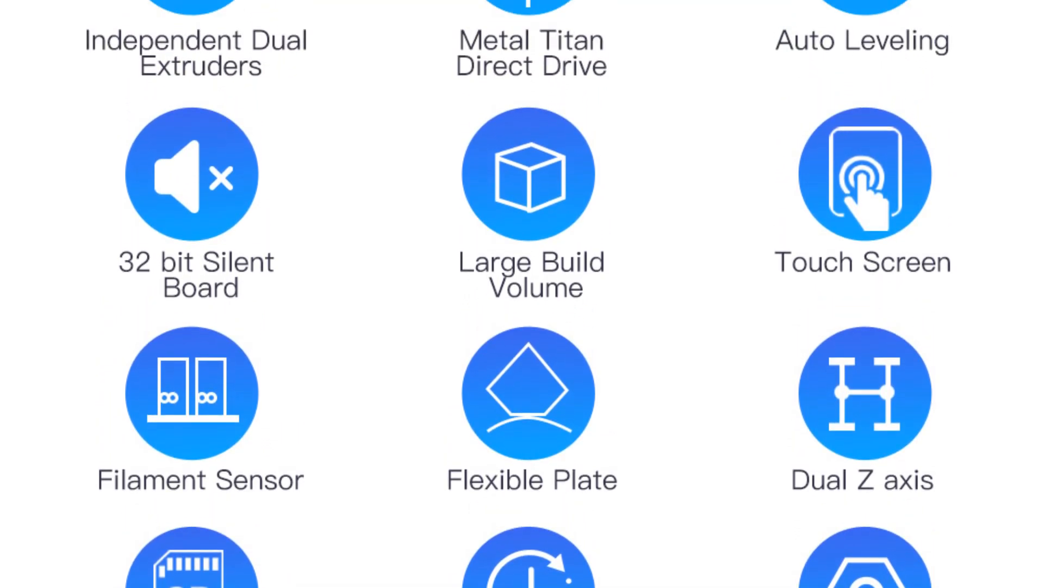
{"action": "scroll", "scroll_direction": "up", "scroll_amount": 3}
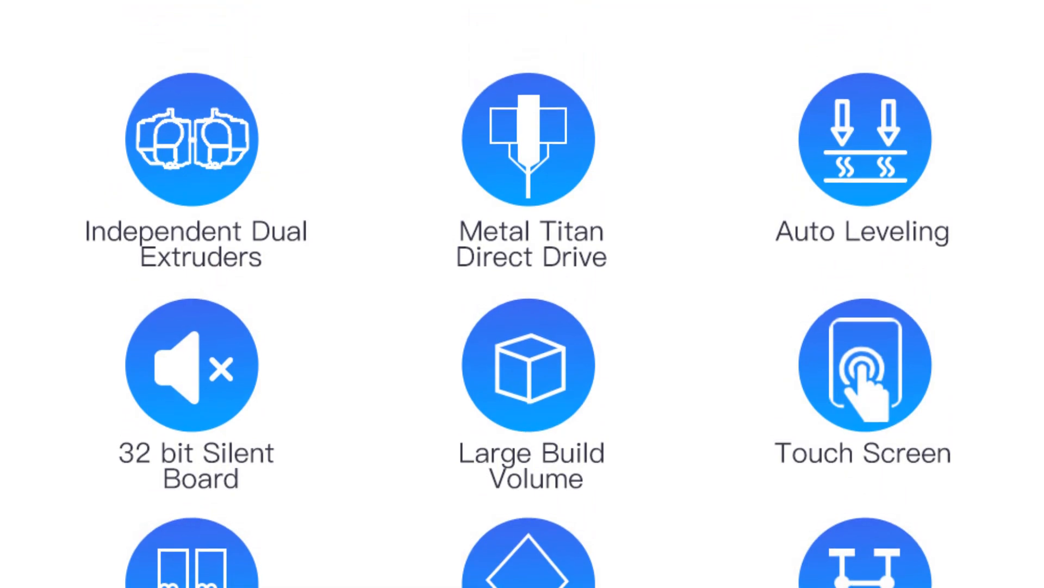
{"action": "scroll", "scroll_direction": "down", "scroll_amount": 3}
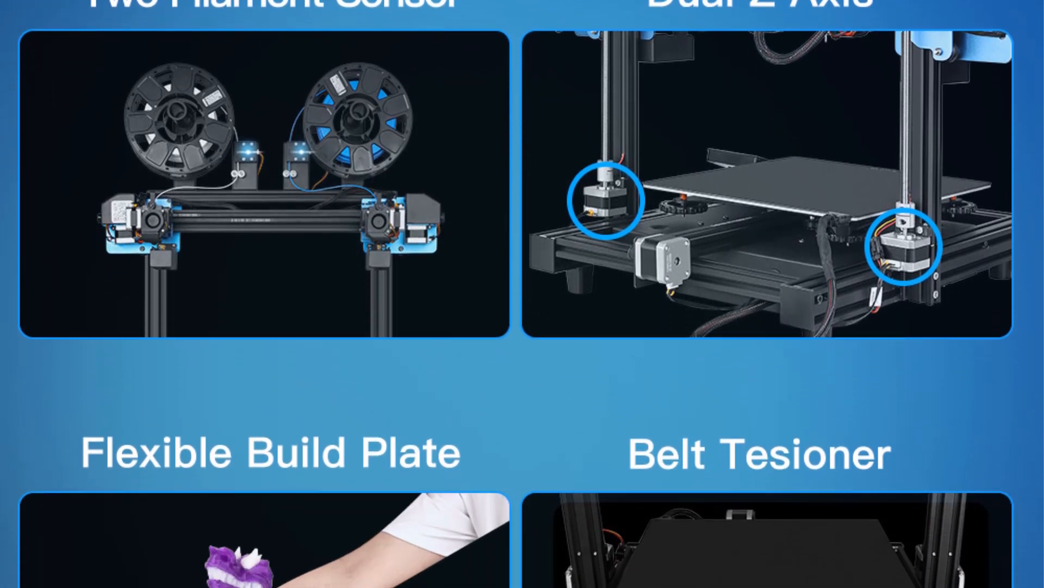
{"action": "scroll", "scroll_direction": "down", "scroll_amount": 3}
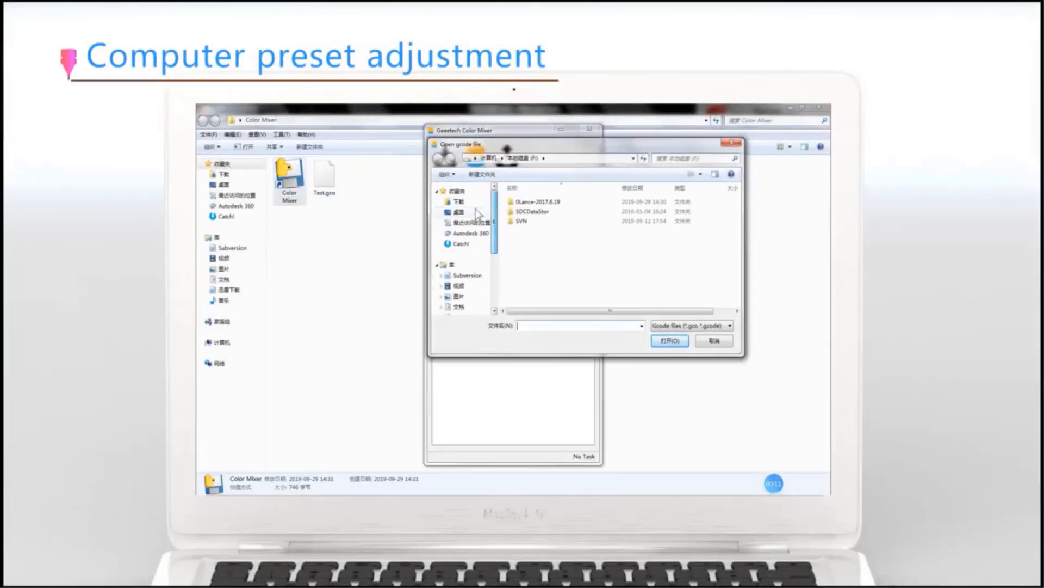
- Load Test.gco, apply Mix Color to blend the extruders, and start saving the coloured G-code
{"action": "left_click", "coordinate": [670, 341]}
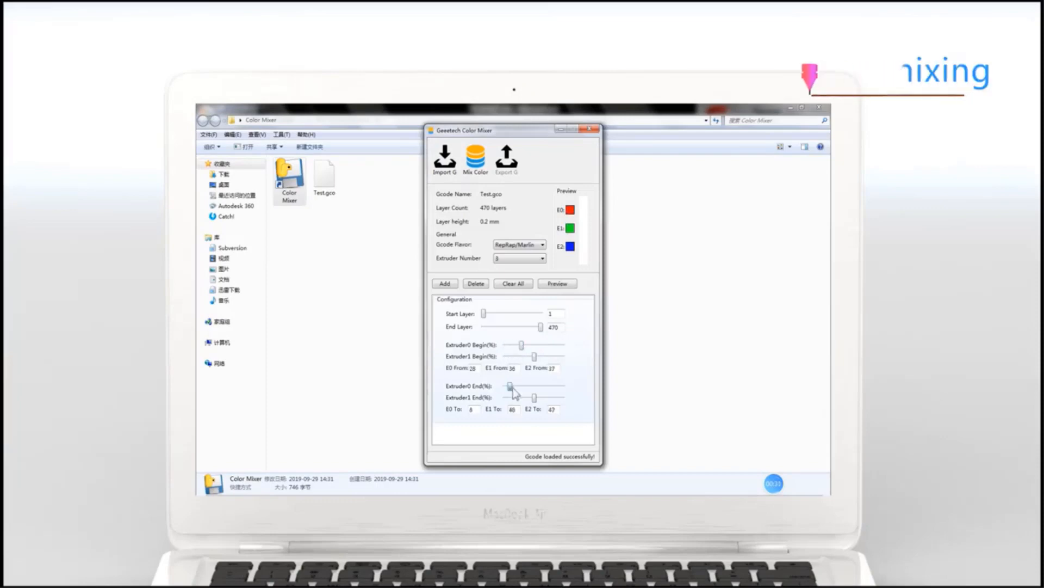
{"action": "left_click", "coordinate": [557, 283]}
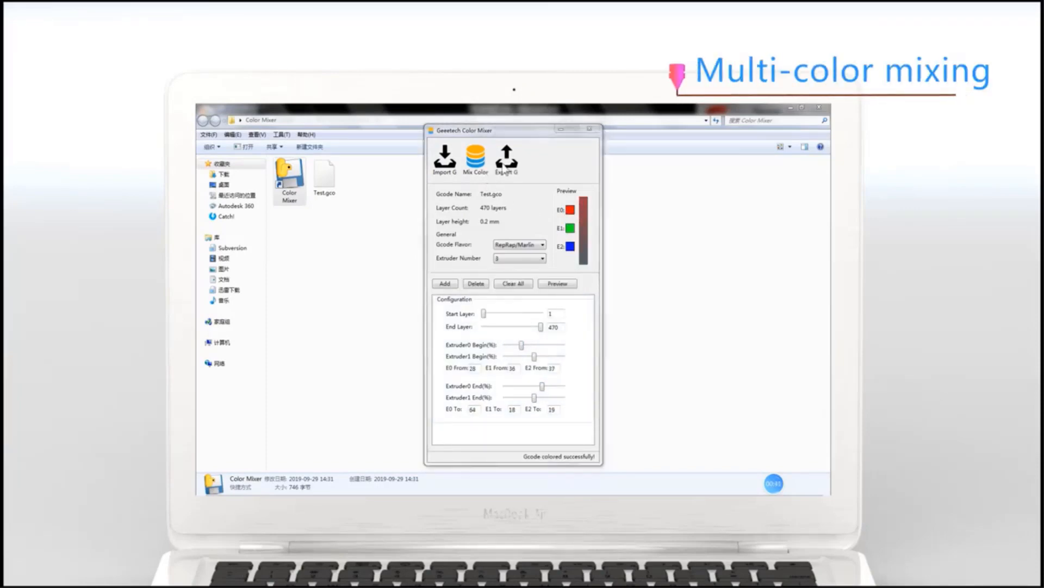
{"action": "left_click", "coordinate": [506, 160]}
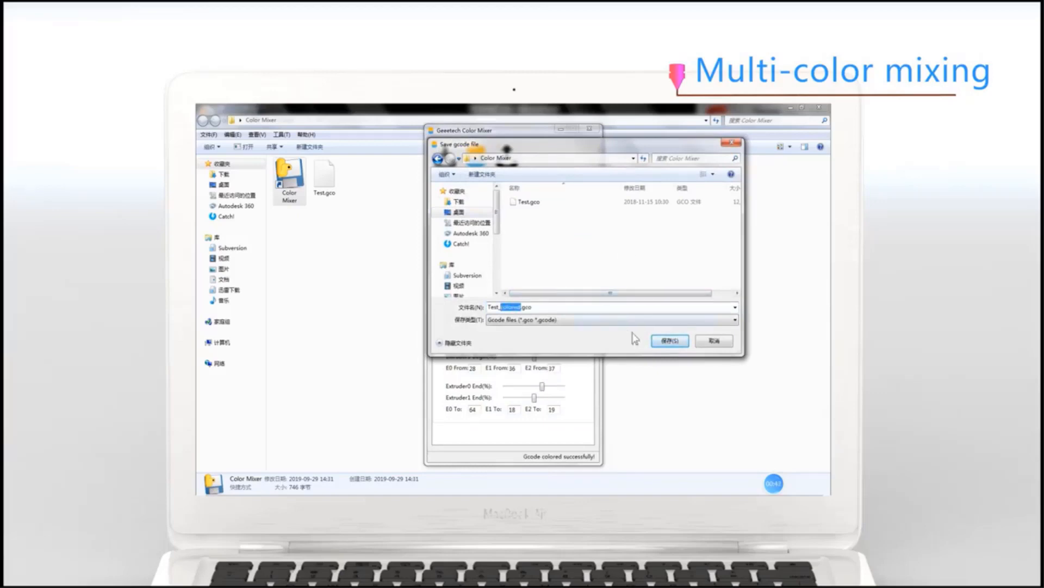